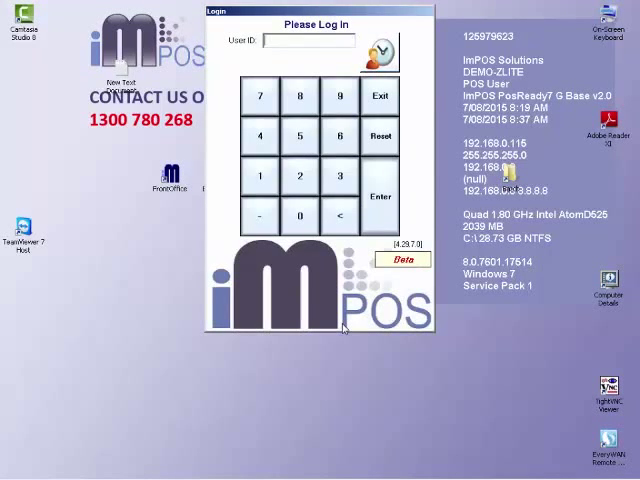
# Log in at the user ID pad to reach order 22 with Jim Beam and Jack Daniels
pyautogui.click(258, 170)
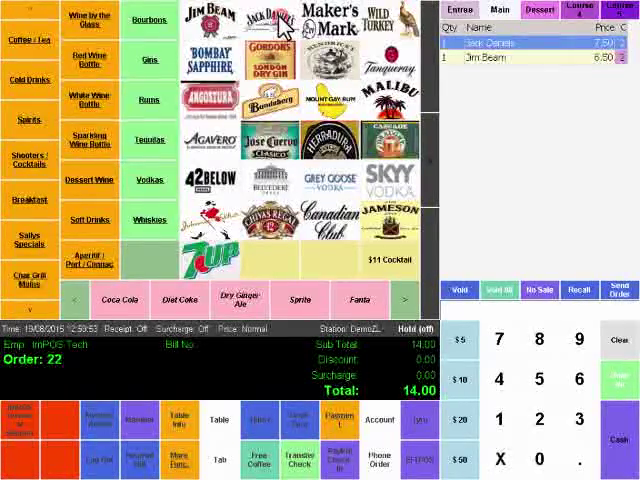
pyautogui.click(335, 25)
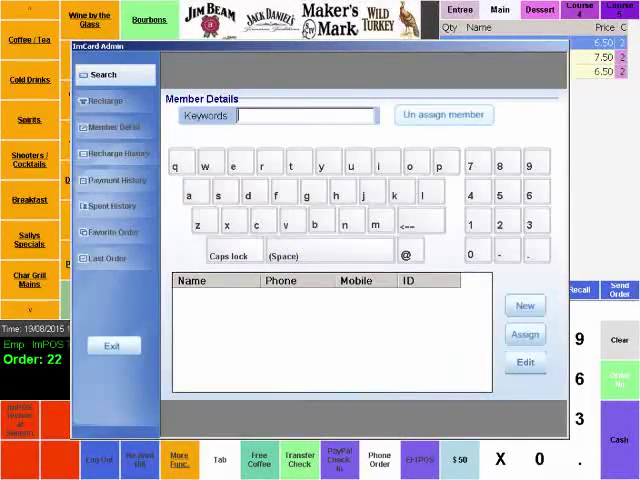
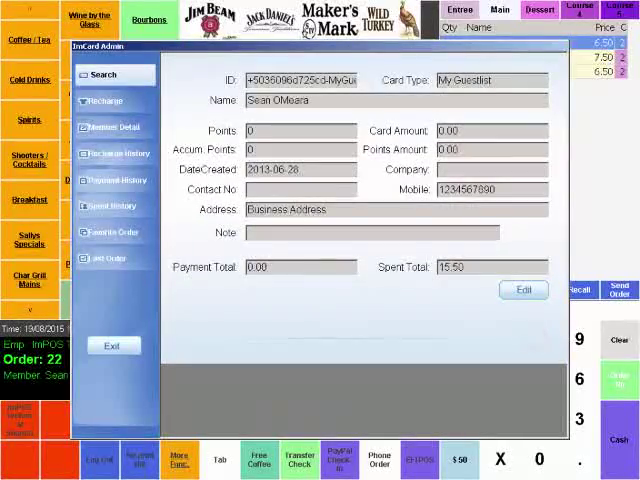
pyautogui.click(114, 345)
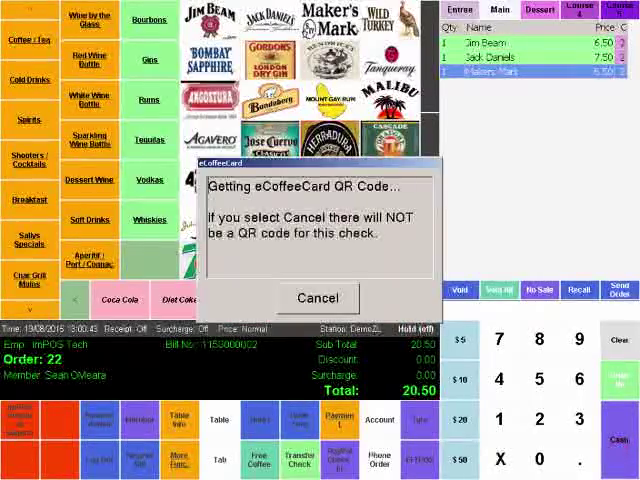
# Skip the eCoffeeCard QR code and confirm the 20.50 cash payment succeeded
pyautogui.click(317, 298)
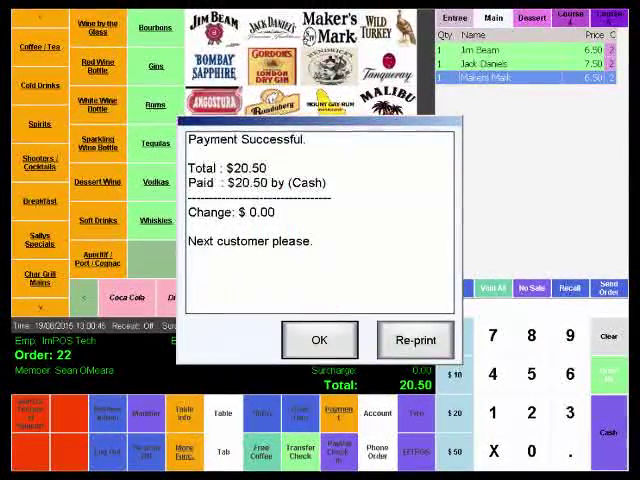
pyautogui.click(319, 340)
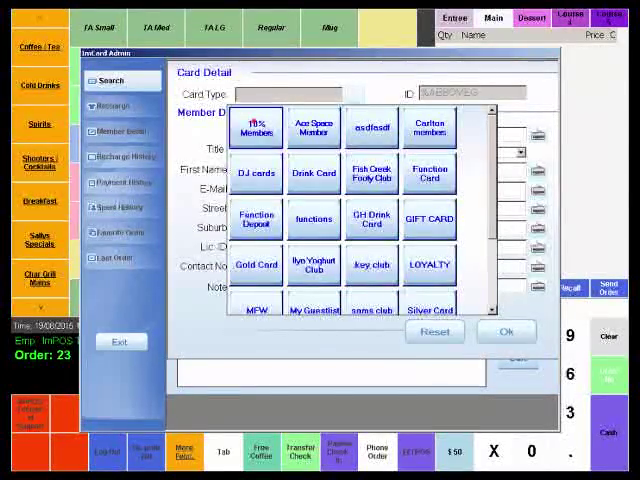
# Create a 10% Members card for first name John, last name Citizen, and save it
pyautogui.click(256, 128)
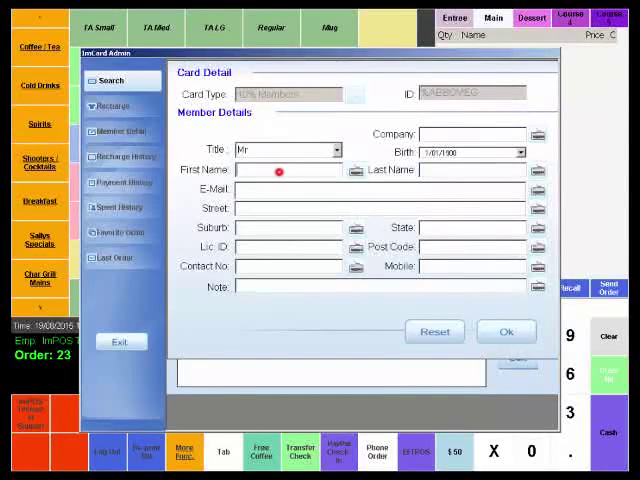
pyautogui.write('Jo')
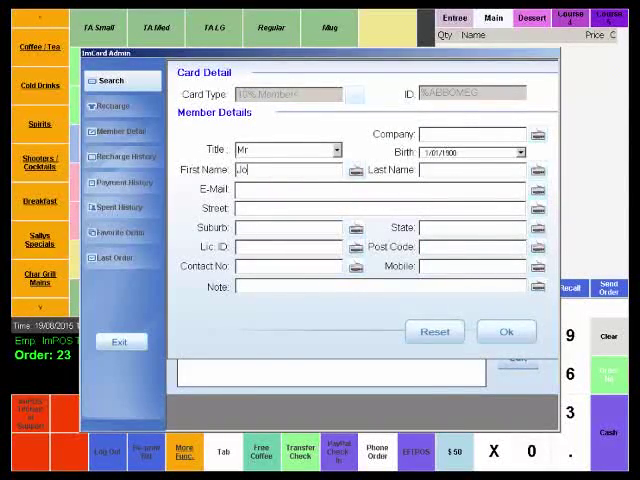
pyautogui.write('hn')
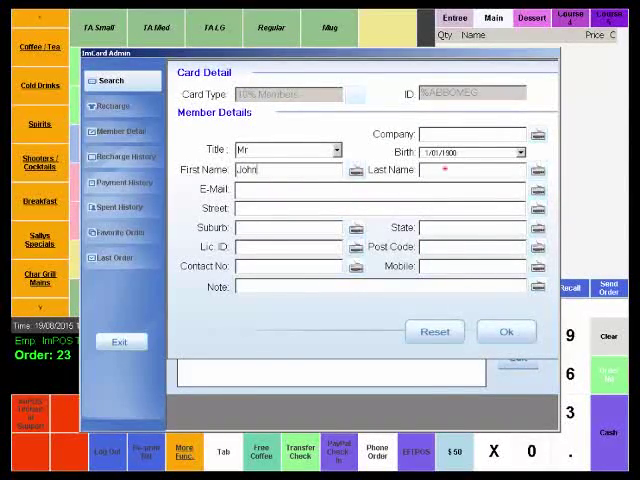
pyautogui.write('C')
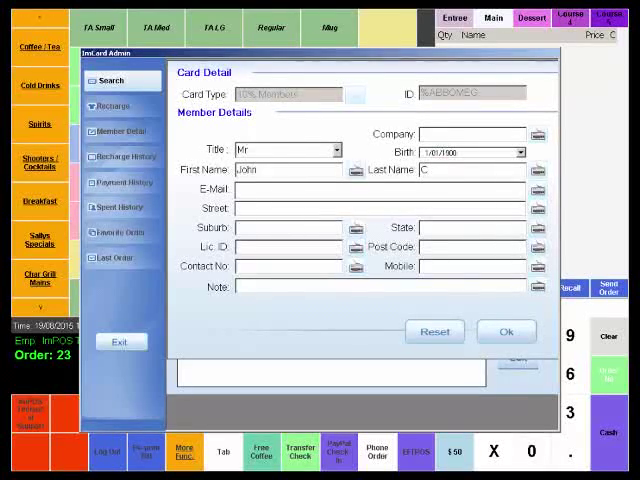
pyautogui.write('Citizen')
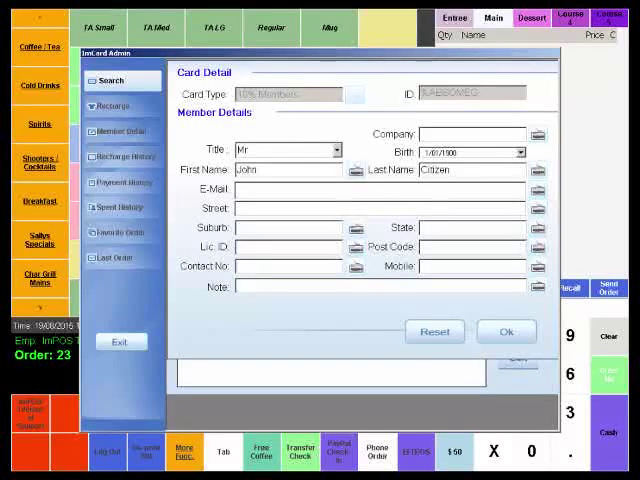
pyautogui.click(517, 331)
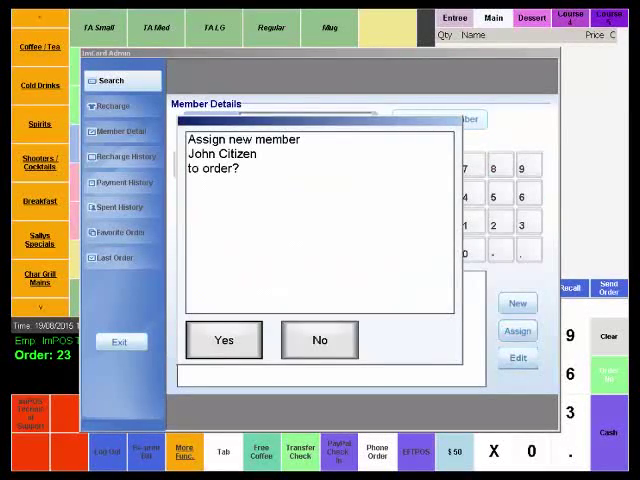
# Assign John Citizen to order 23 and browse Breakfast then Spirits menu items
pyautogui.click(223, 340)
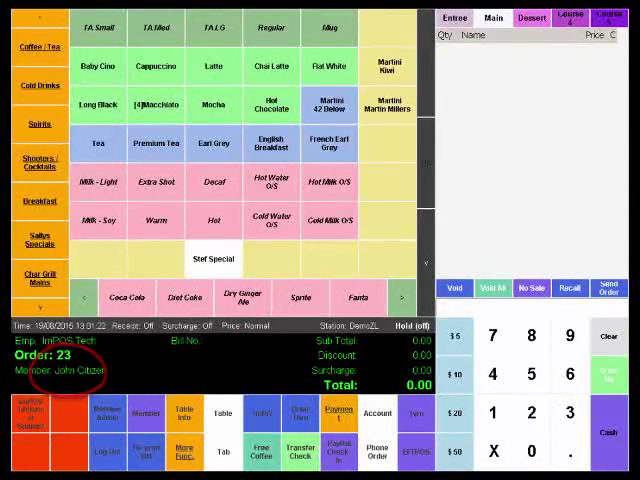
pyautogui.click(40, 200)
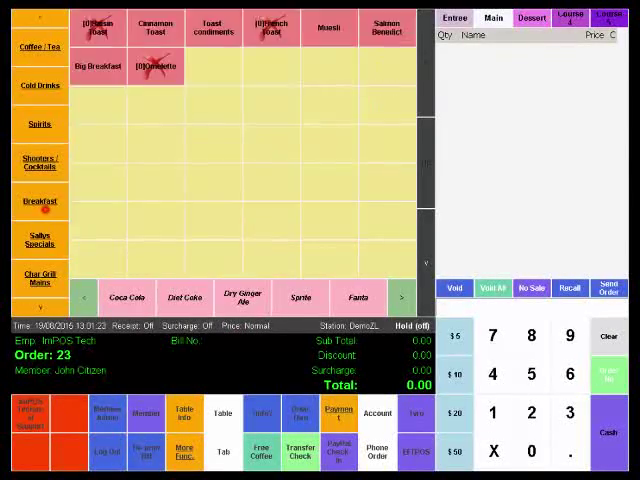
pyautogui.click(40, 124)
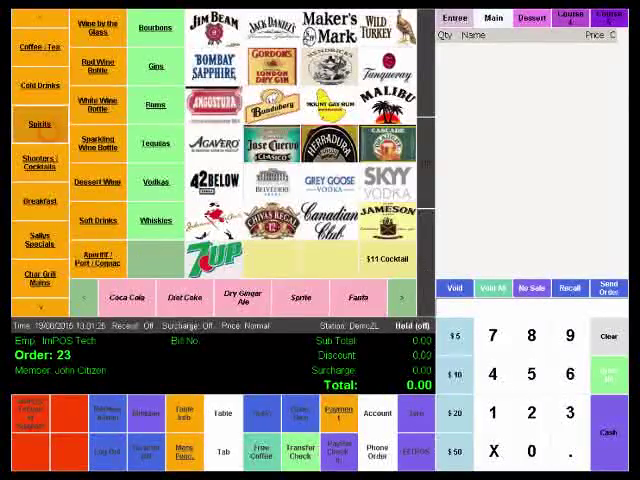